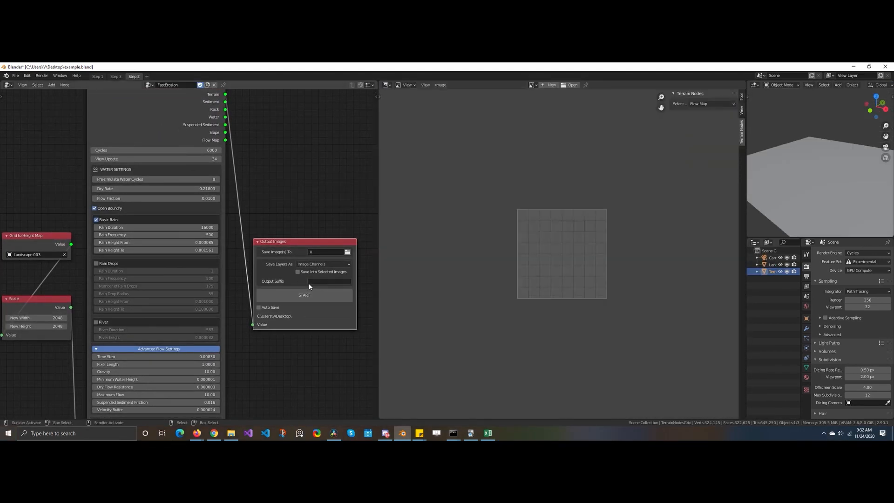
# Step: Start the FastErosion simulation and preview its Suspended Sediment, Water and other erosion layers
pyautogui.click(304, 295)
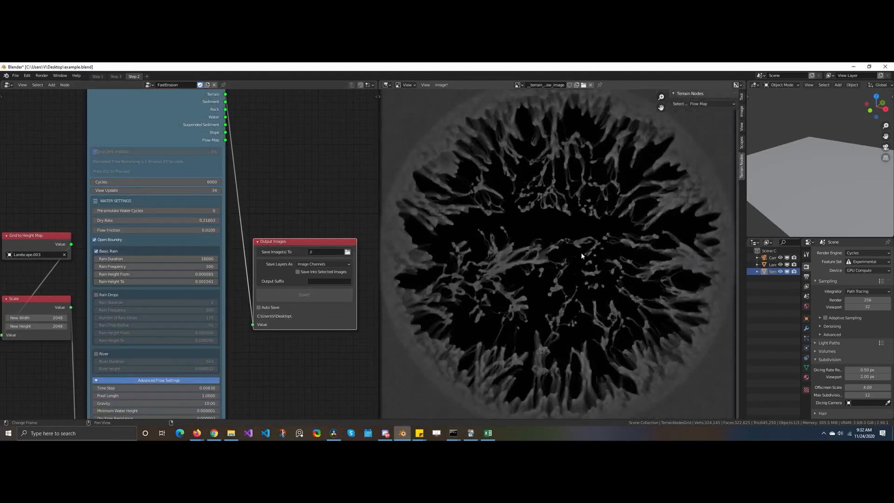
pyautogui.click(706, 104)
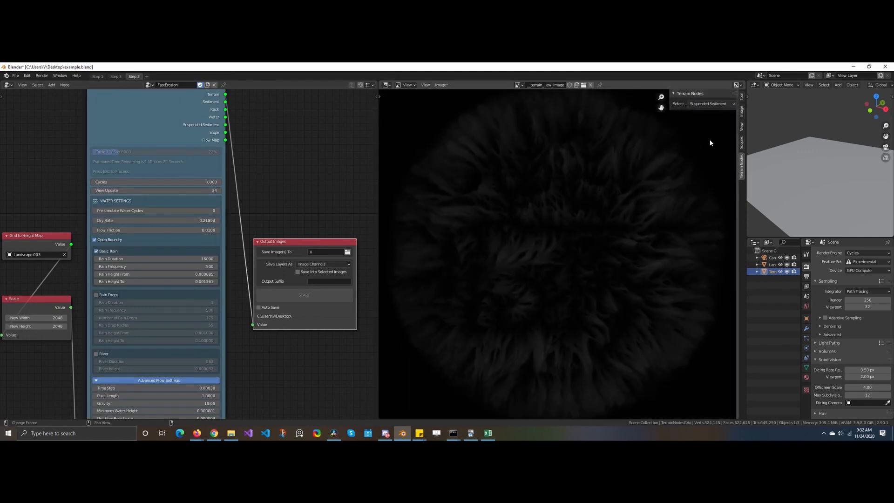
pyautogui.click(707, 103)
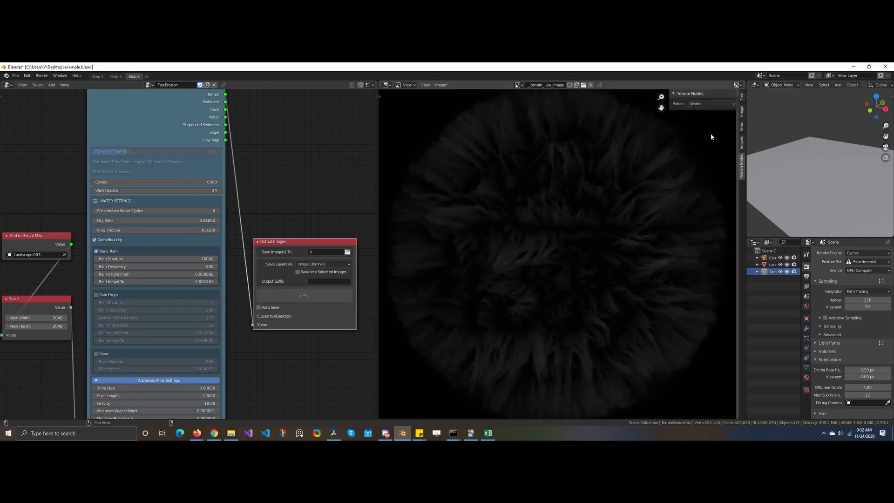
pyautogui.click(711, 104)
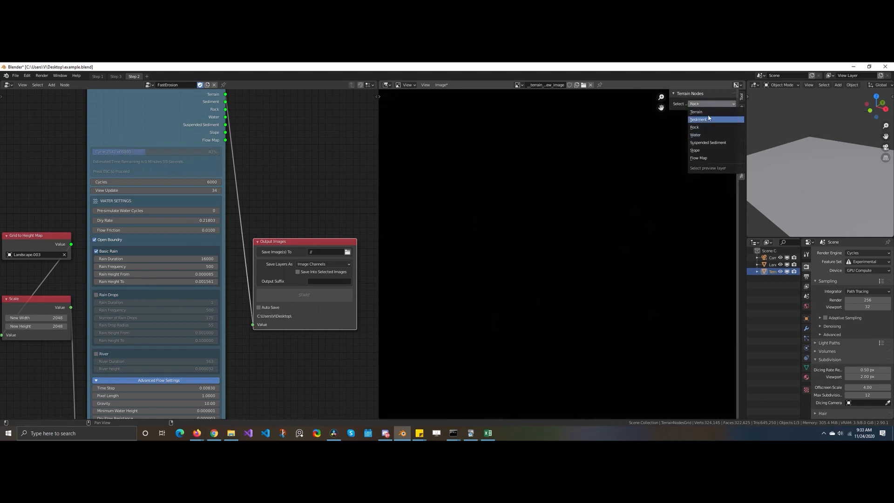
pyautogui.click(696, 111)
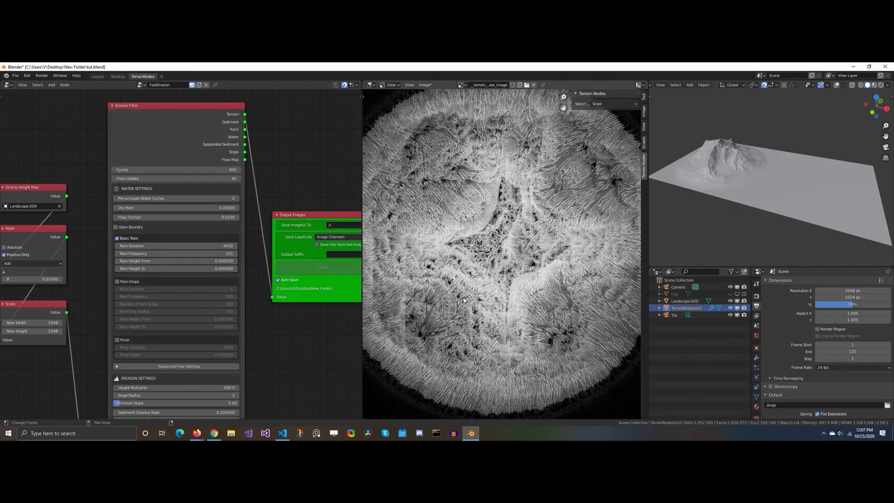
# Step: Bake into a new 2048×2048 rocky_test image, then return to the Step 2 erosion setup
pyautogui.click(322, 268)
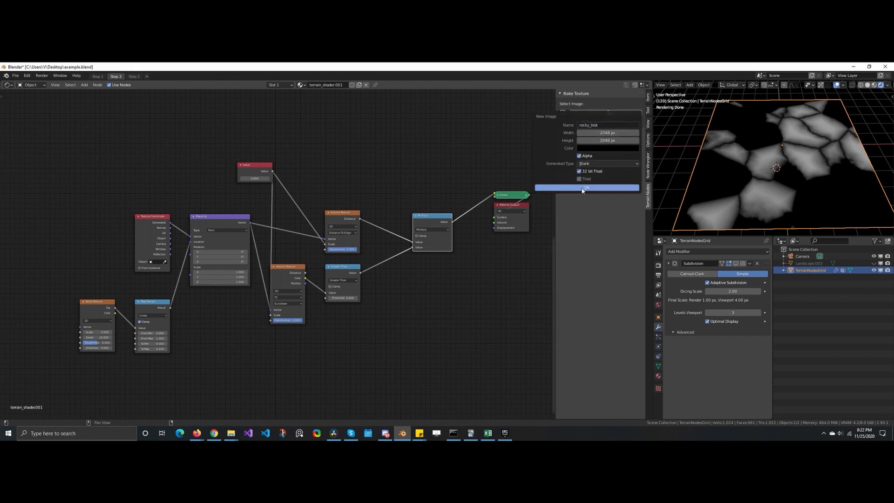
pyautogui.click(586, 188)
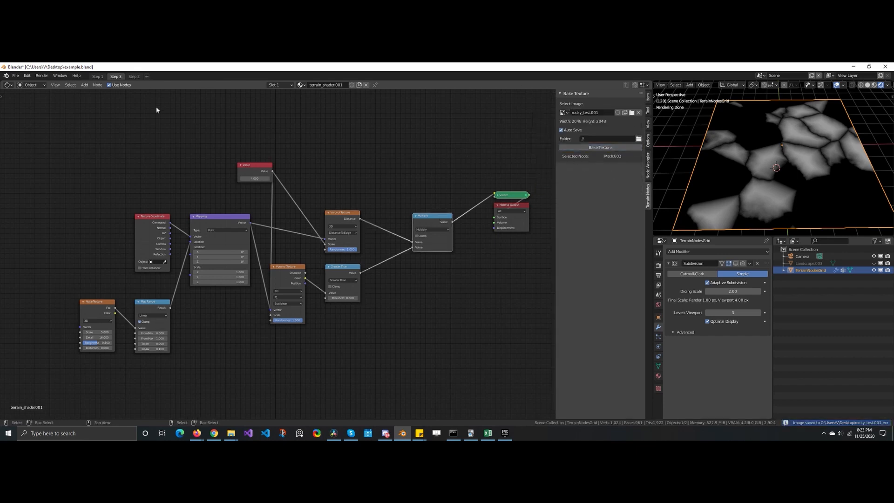
pyautogui.click(133, 76)
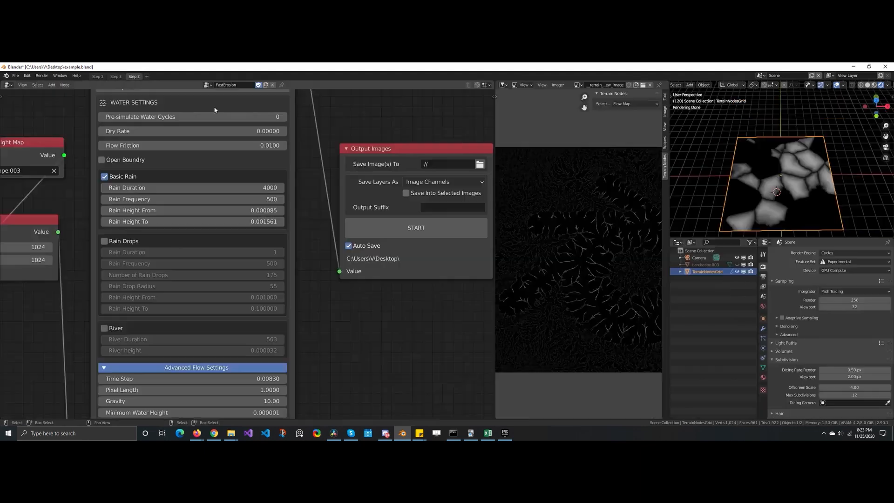